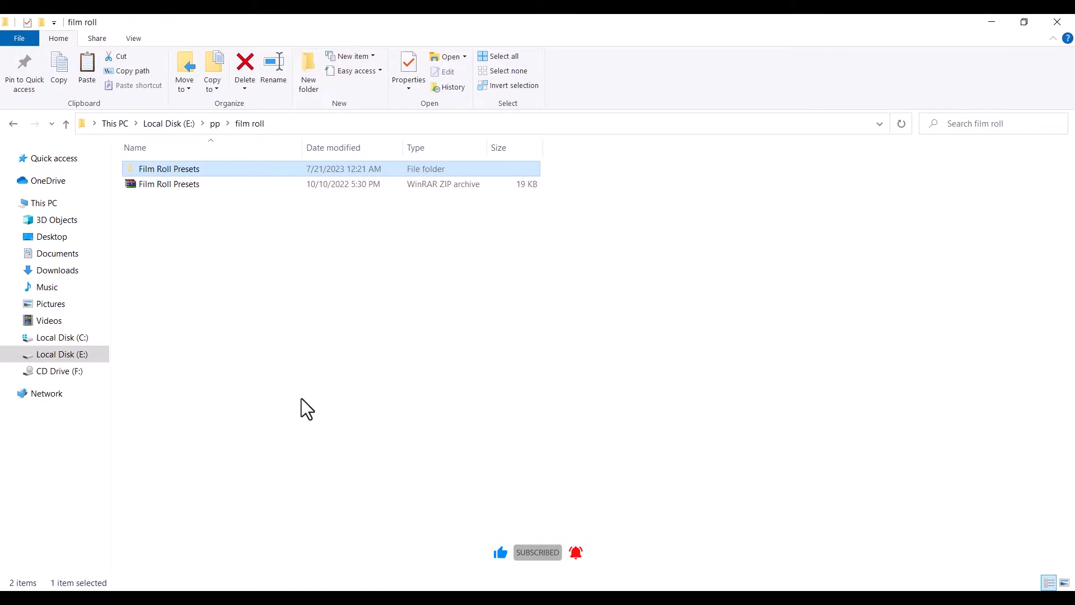
# Delete the old Film Roll Presets folder, then extract the Film Roll Presets zip into a new folder
pyautogui.rightClick(168, 168)
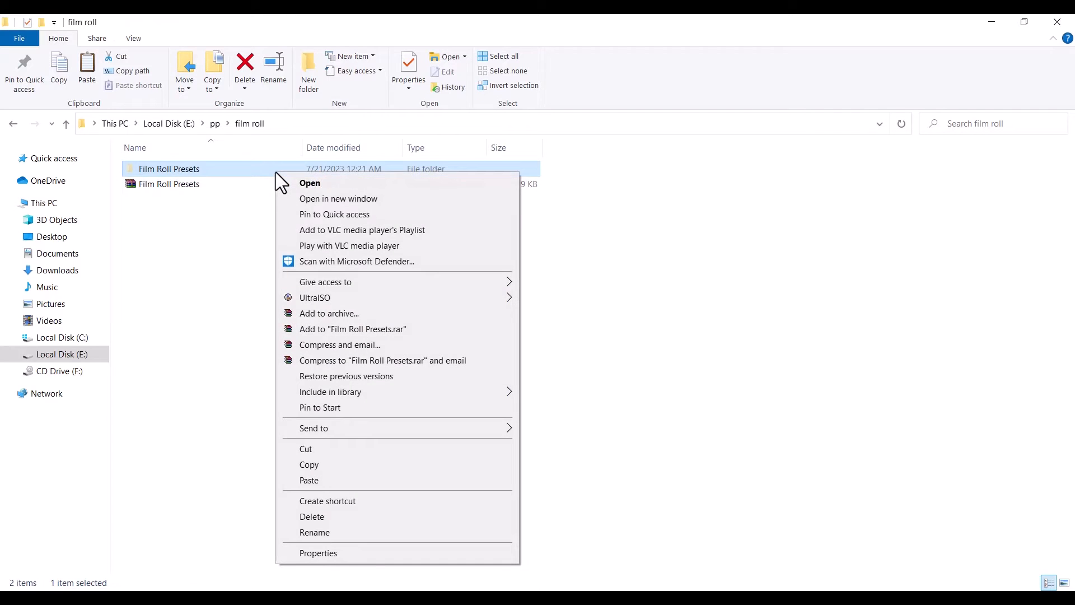
pyautogui.moveTo(314, 516)
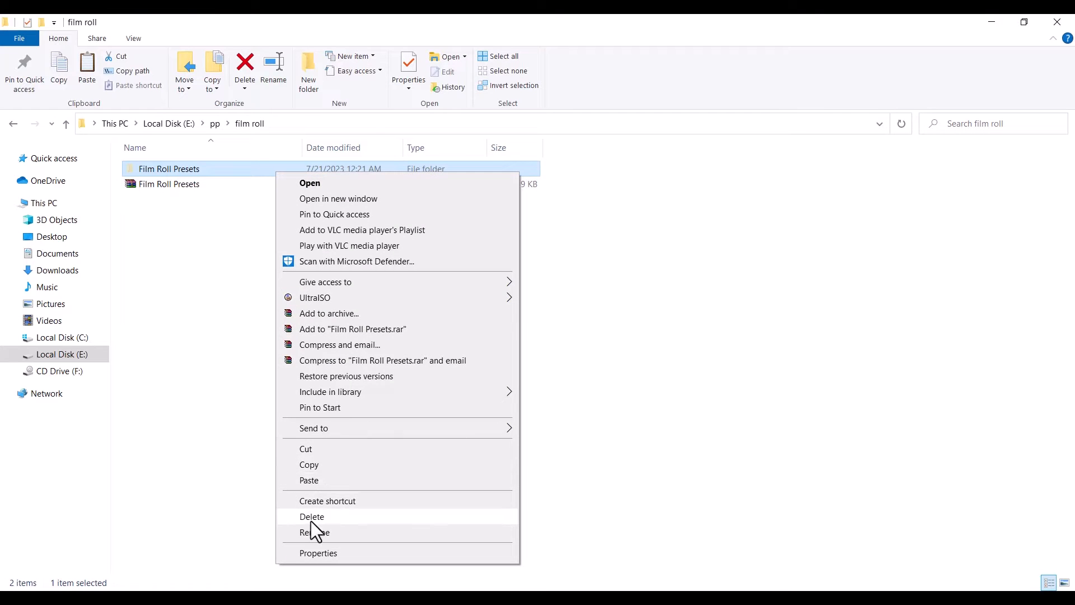
pyautogui.click(312, 517)
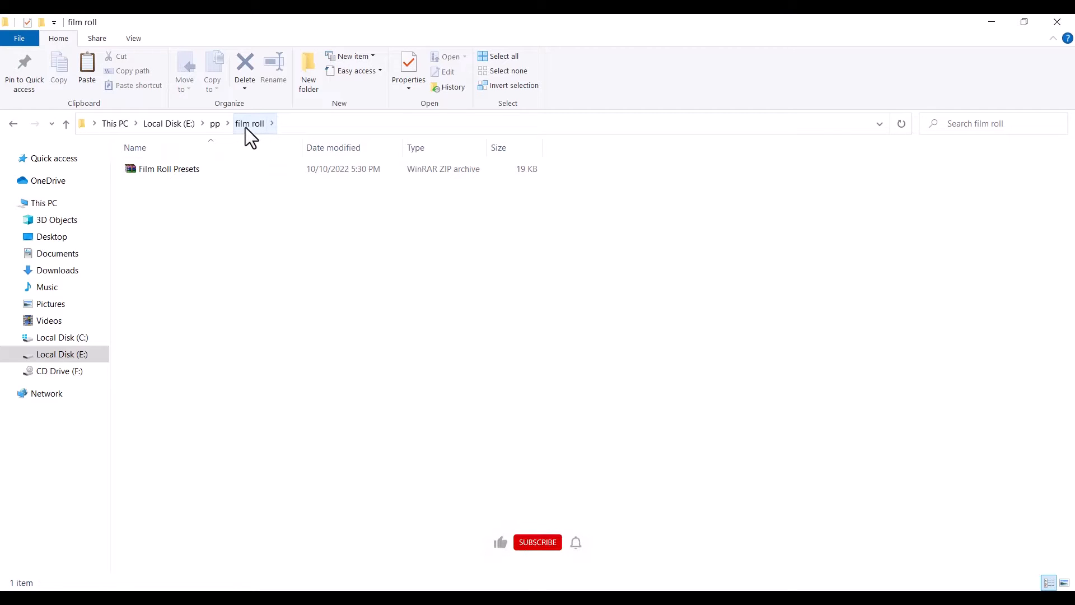
pyautogui.moveTo(172, 178)
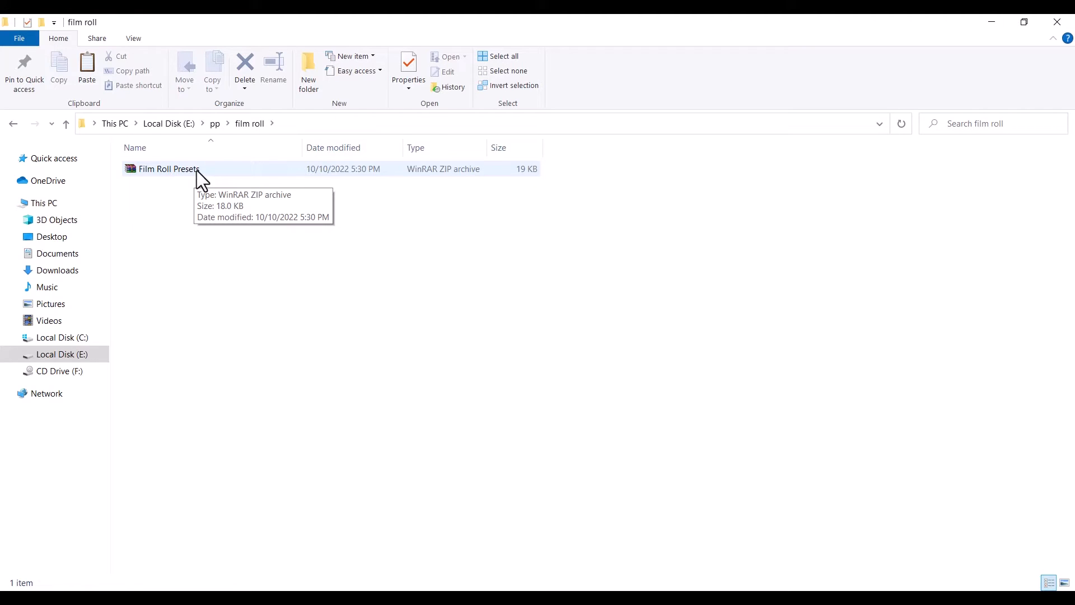
pyautogui.rightClick(168, 168)
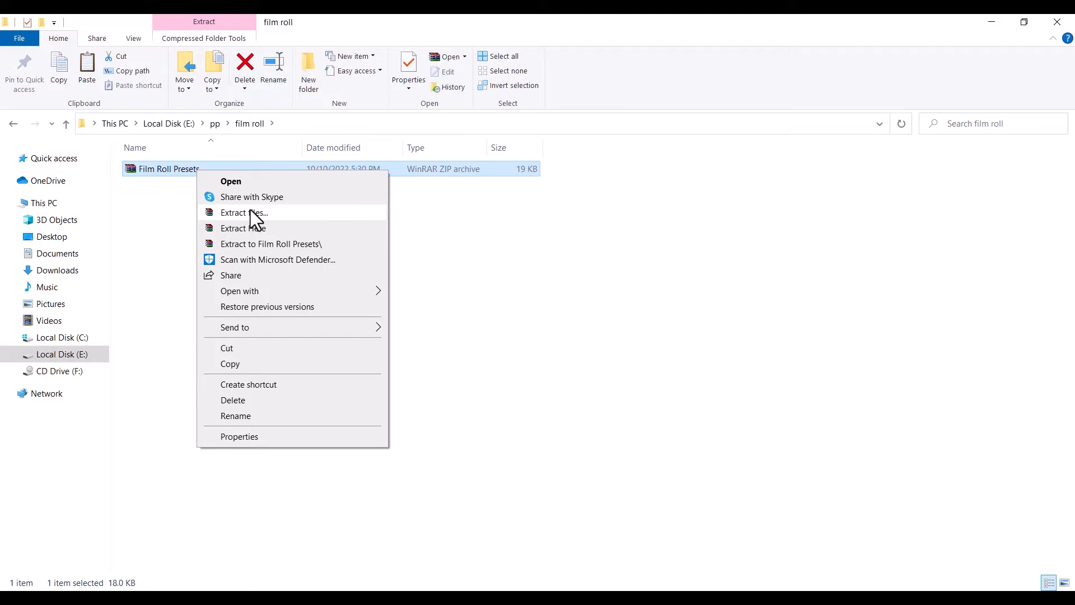
pyautogui.click(244, 212)
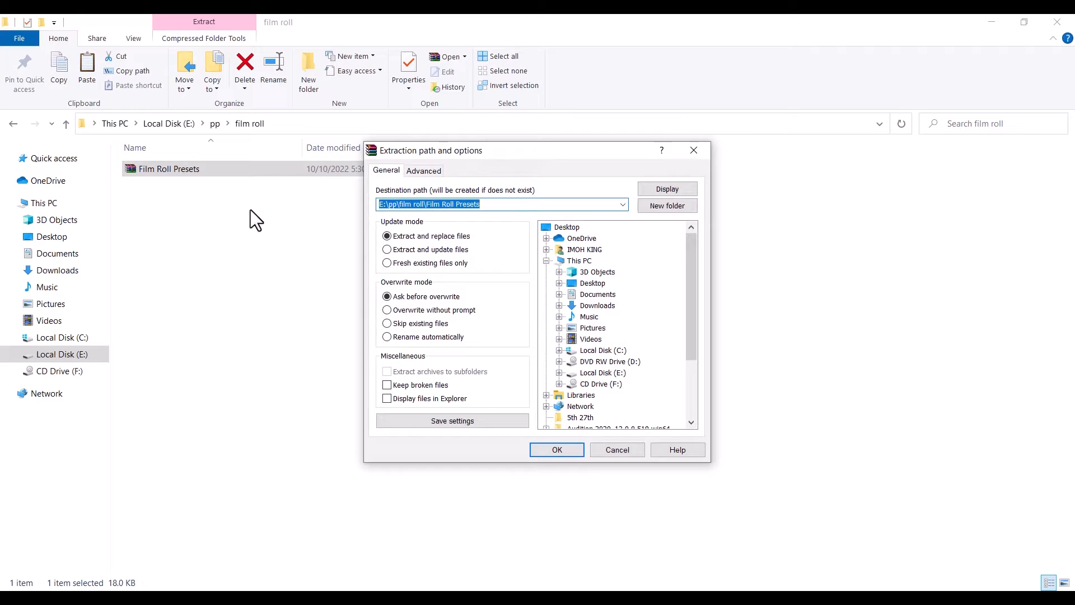
pyautogui.click(555, 449)
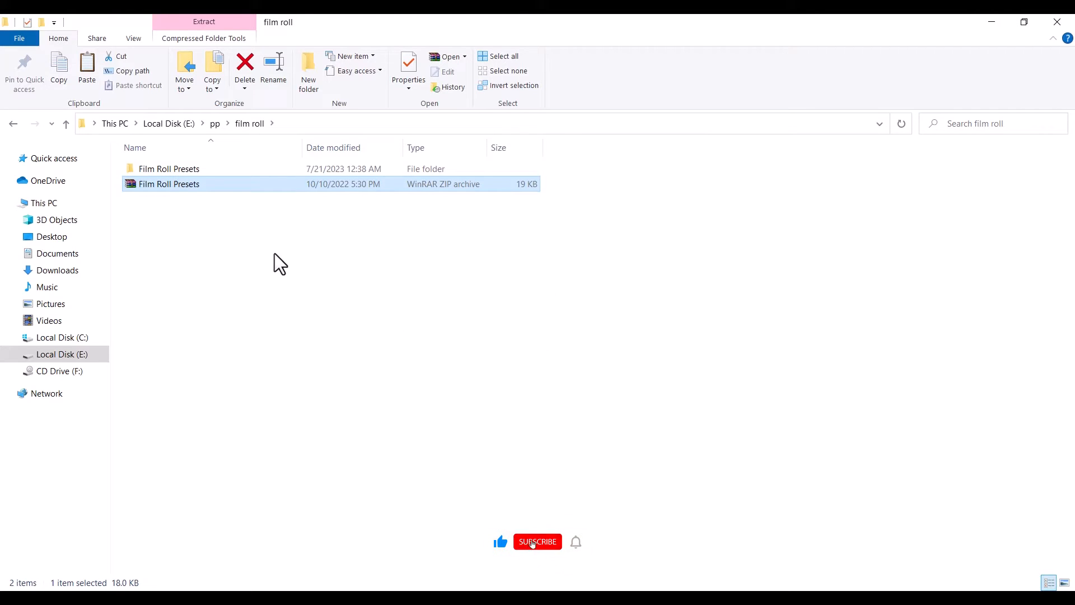
# Cut the MA Film Roll preset from the nested Presets folder and return to the film roll folder
pyautogui.doubleClick(169, 168)
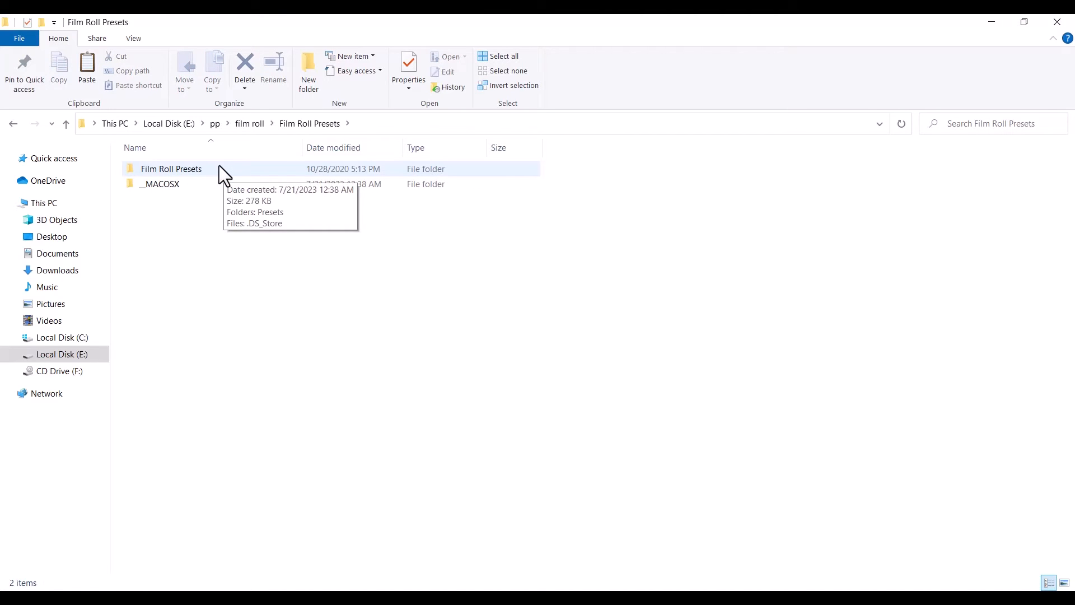
pyautogui.doubleClick(171, 168)
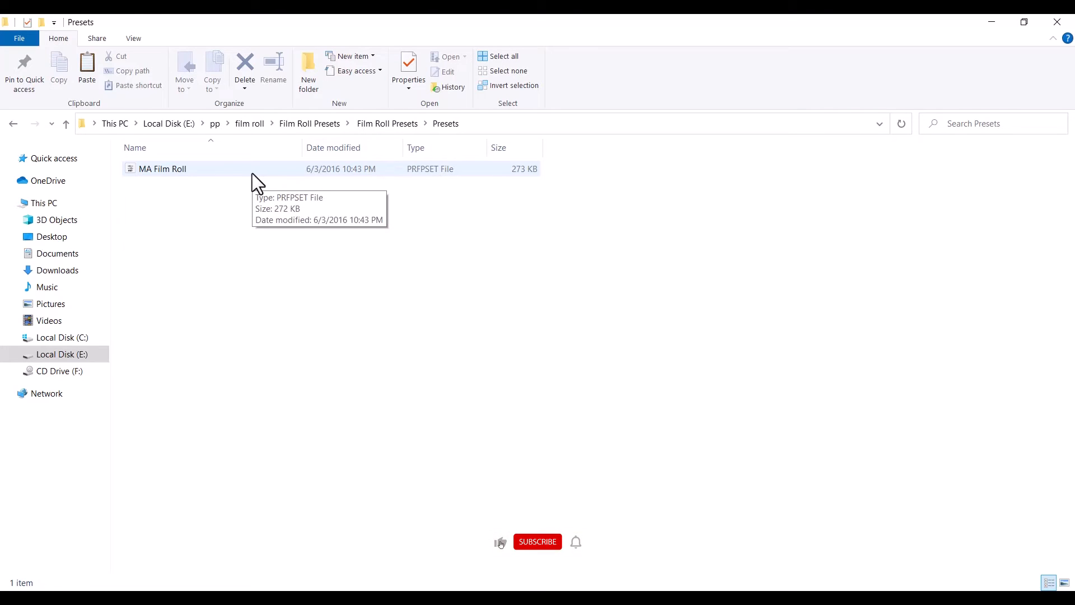
pyautogui.click(538, 541)
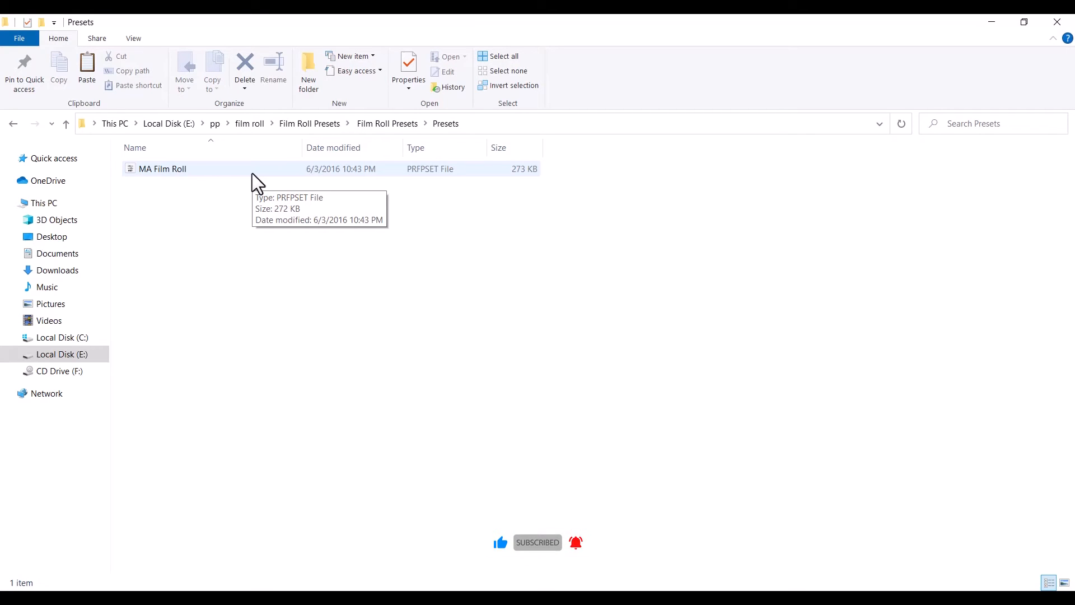
pyautogui.click(163, 168)
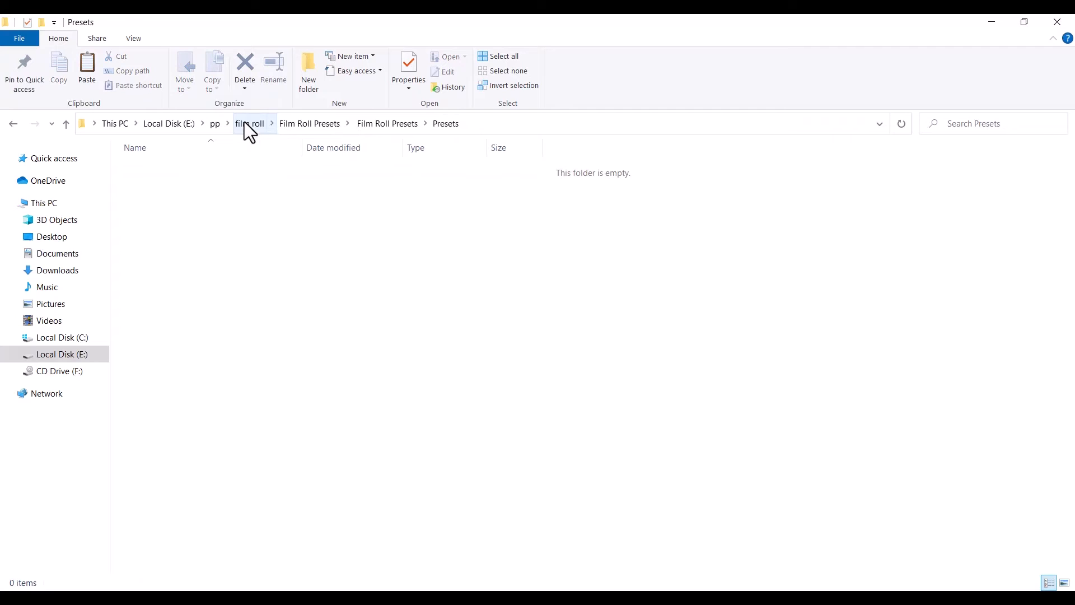
pyautogui.click(250, 123)
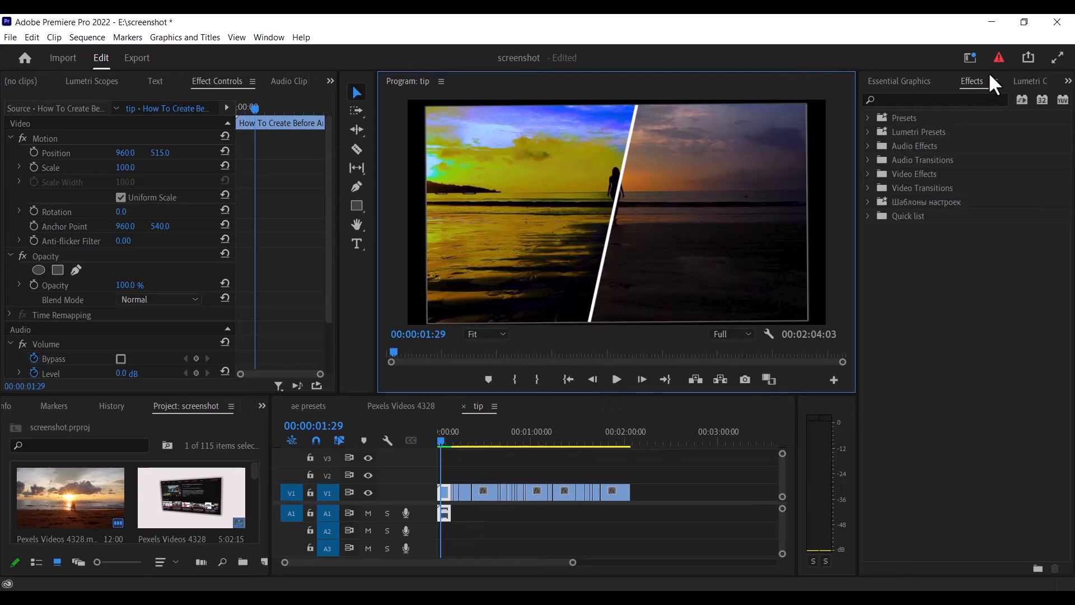
pyautogui.moveTo(918, 131)
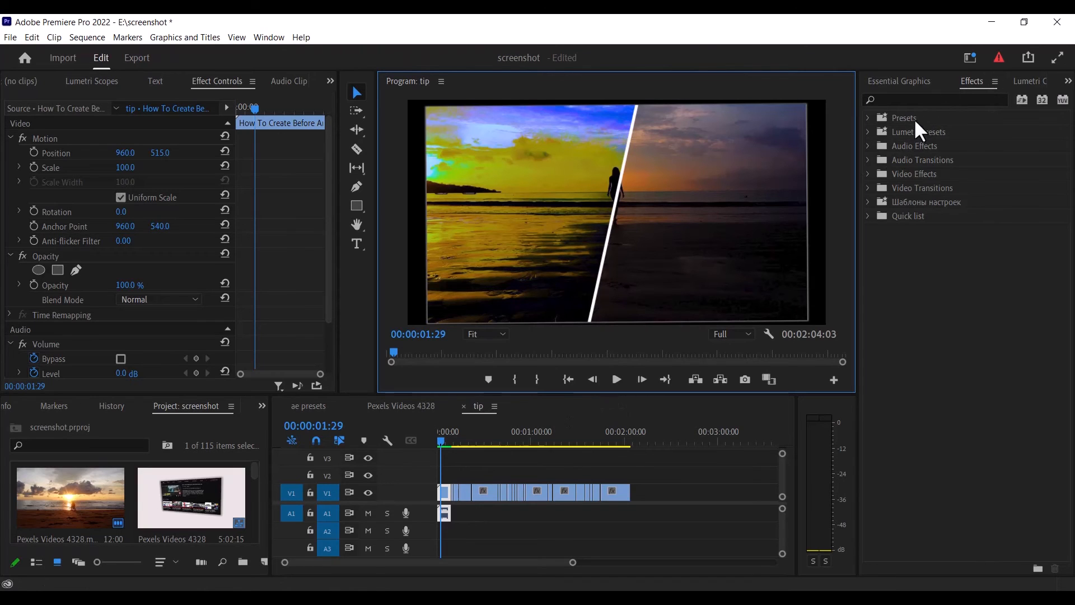
# Import MA Film Roll from E:\pp\film roll into Effects Presets and expand the Presets bin
pyautogui.rightClick(904, 117)
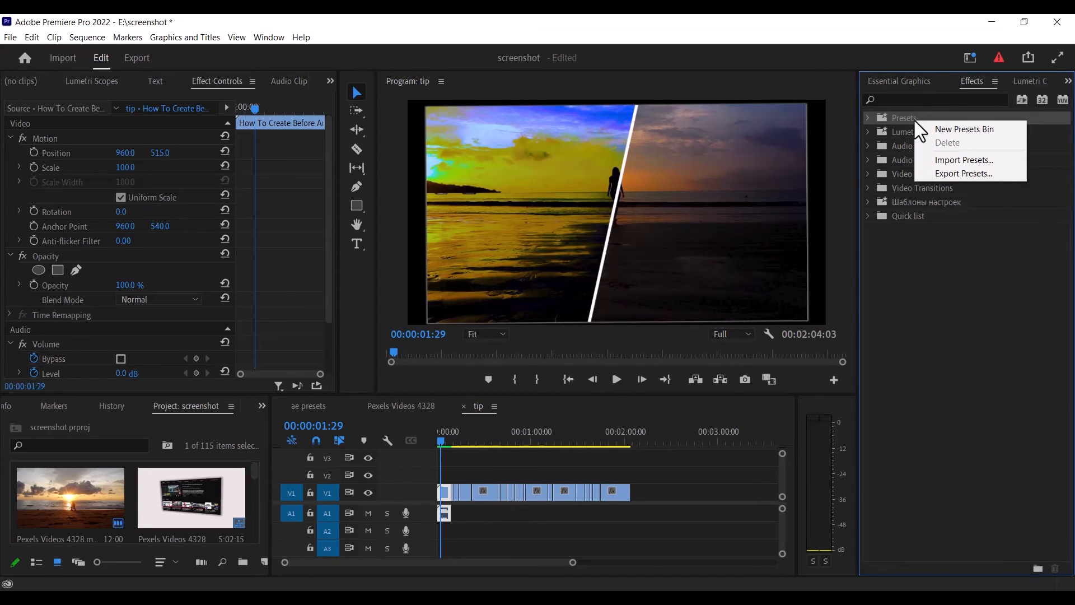
pyautogui.click(963, 160)
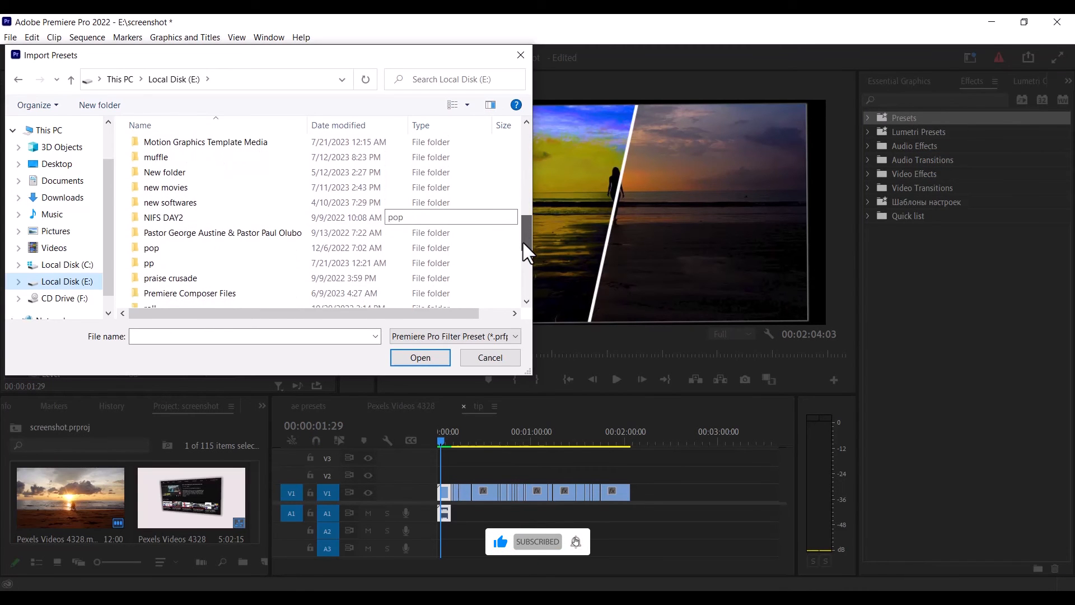
pyautogui.click(149, 260)
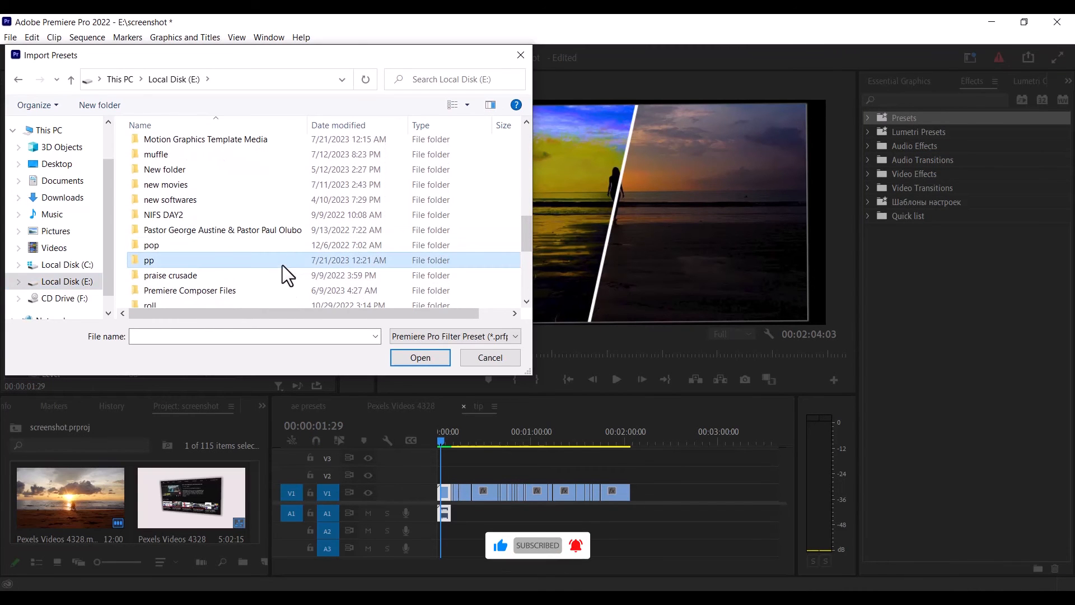
pyautogui.doubleClick(149, 259)
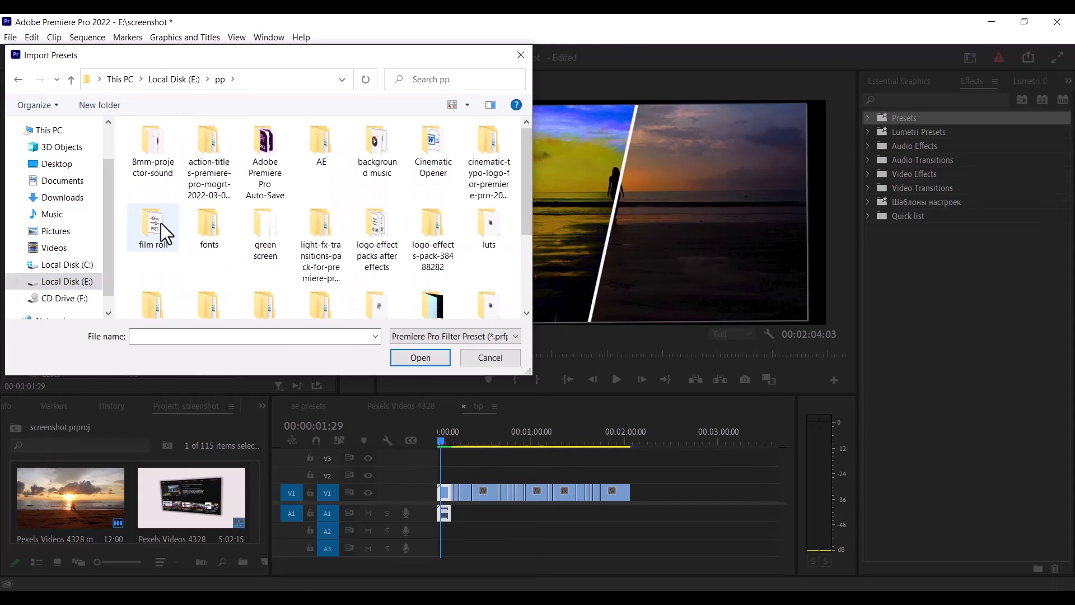
pyautogui.doubleClick(152, 223)
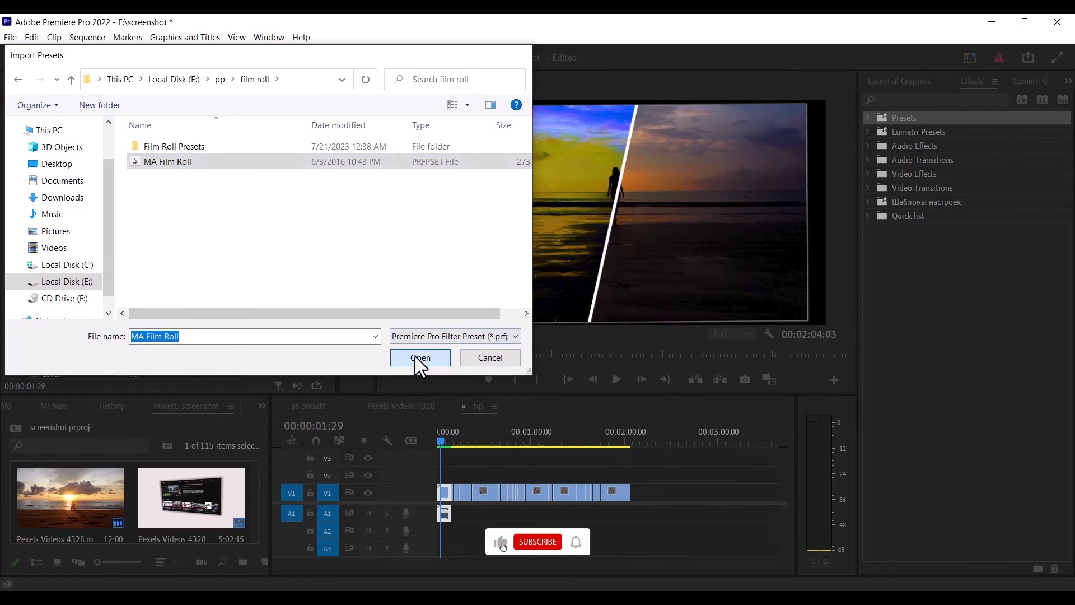
pyautogui.click(418, 357)
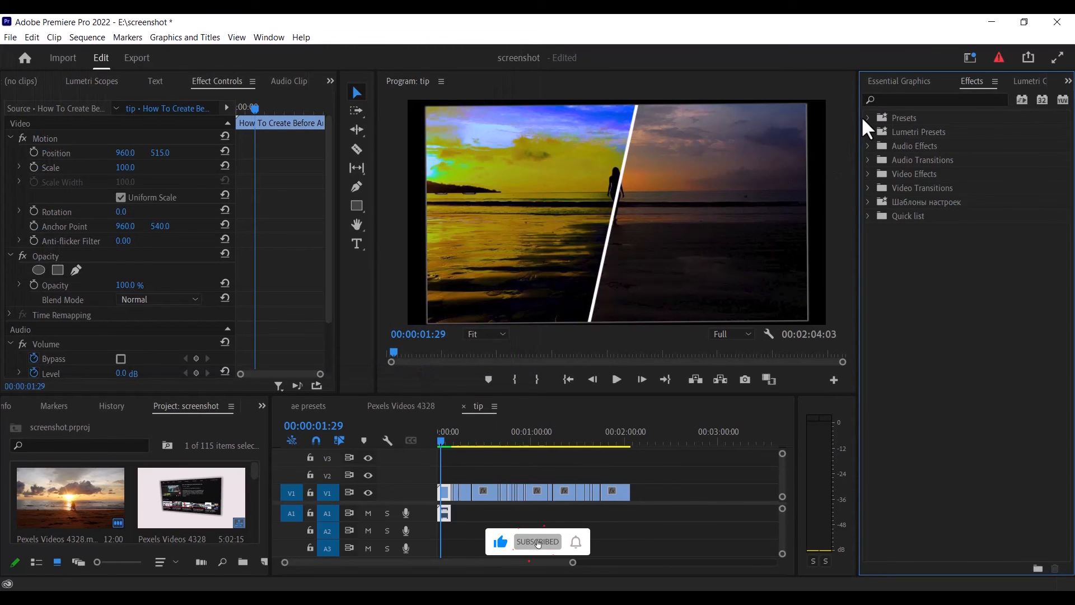
pyautogui.click(868, 117)
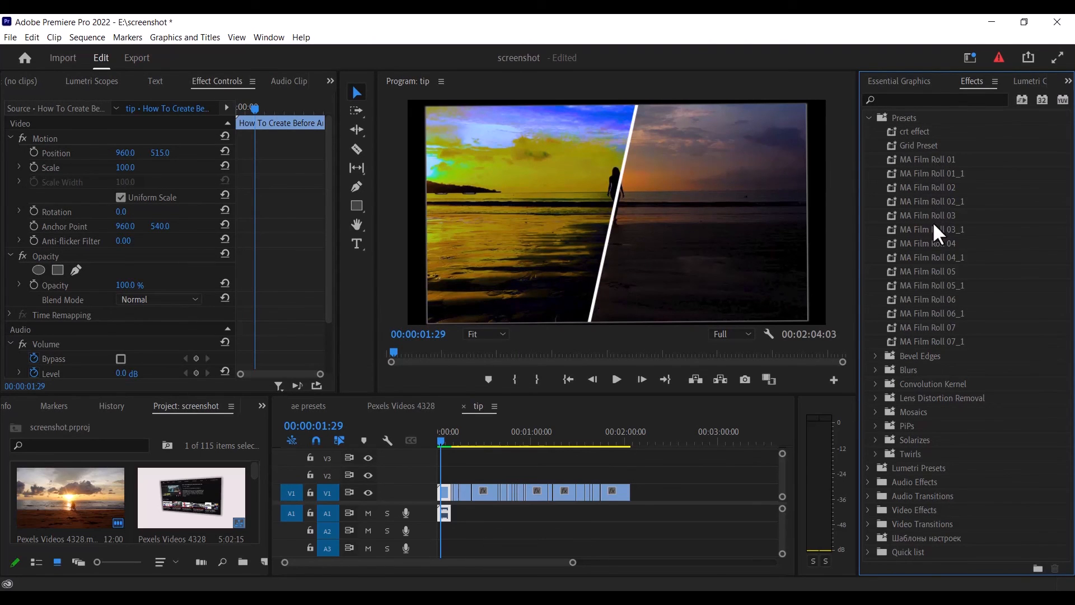
pyautogui.moveTo(938, 301)
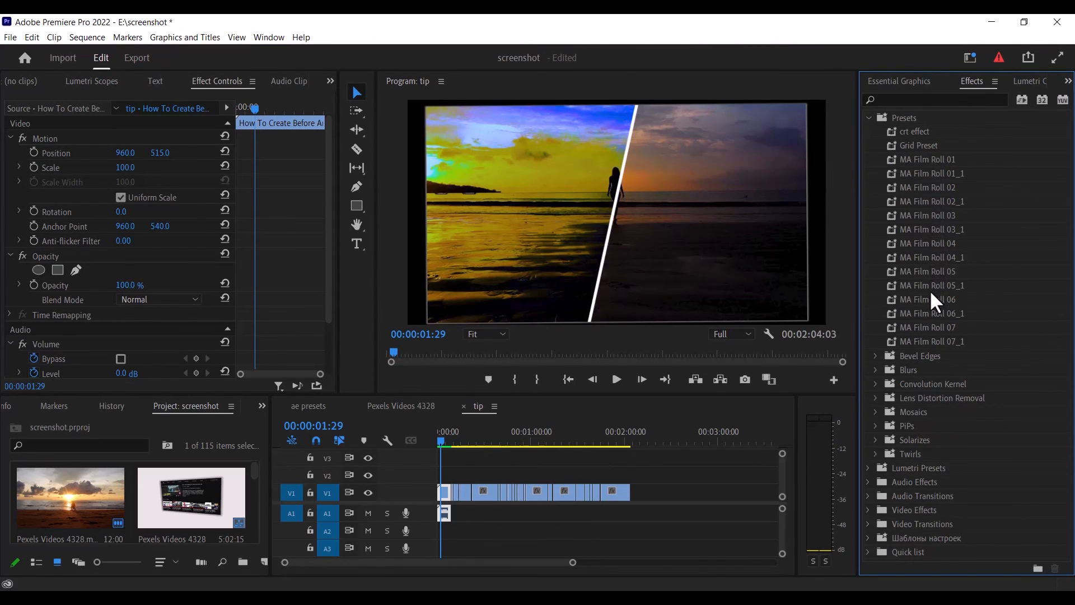
pyautogui.moveTo(937, 247)
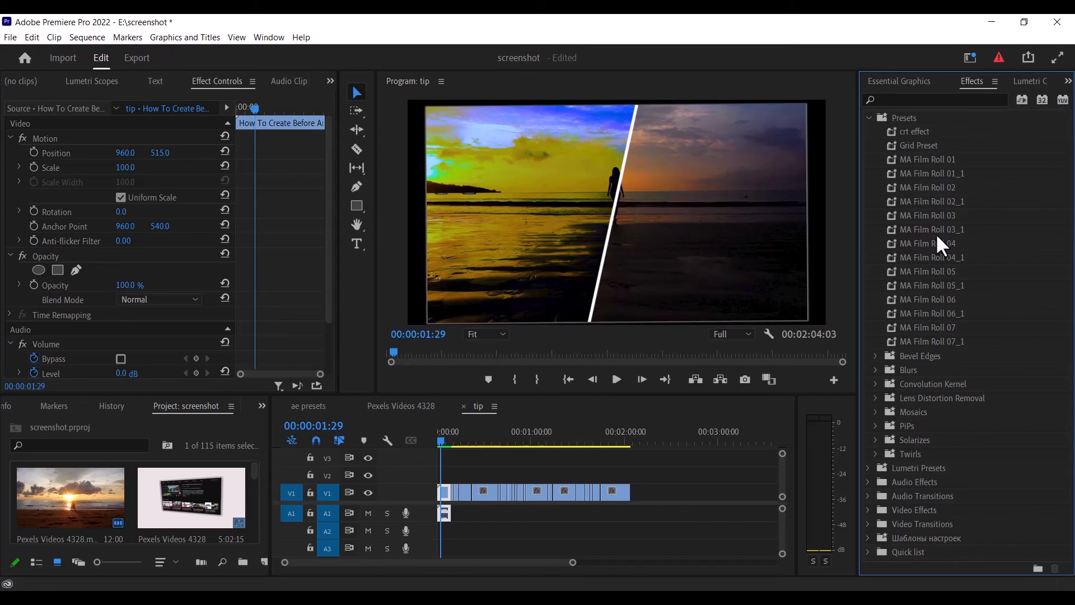